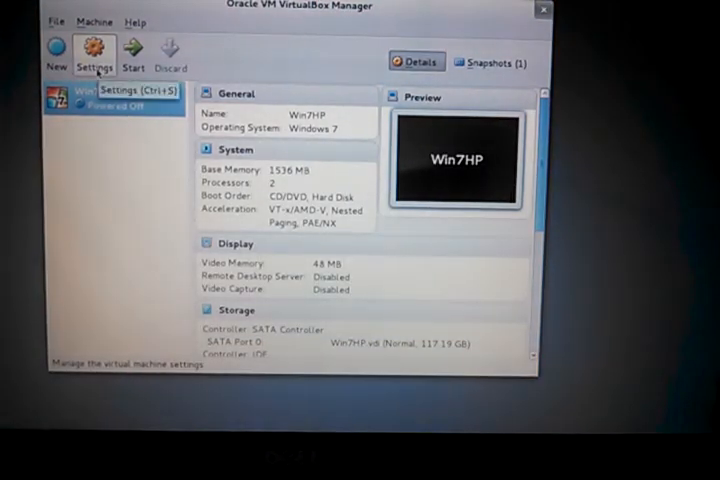
Remove the Host Drive MATSHITA optical drive from the IDE controller in Win7HP's storage settings
click(96, 52)
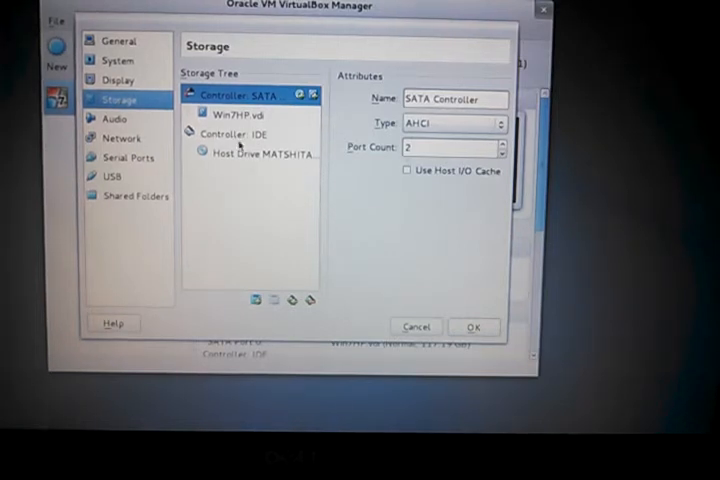
click(252, 156)
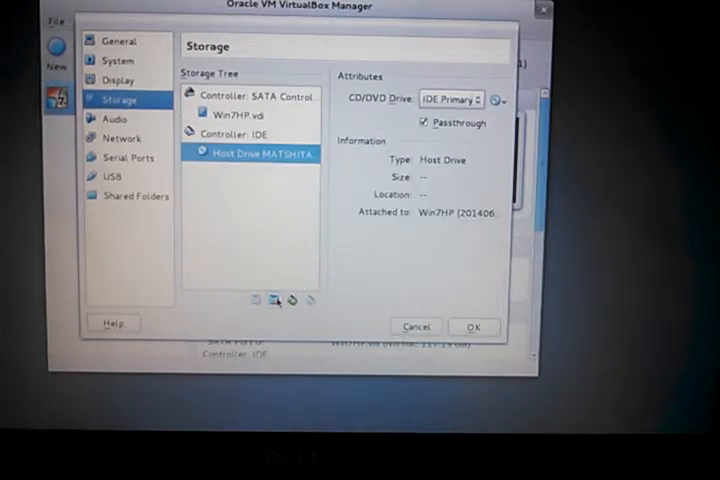
click(294, 300)
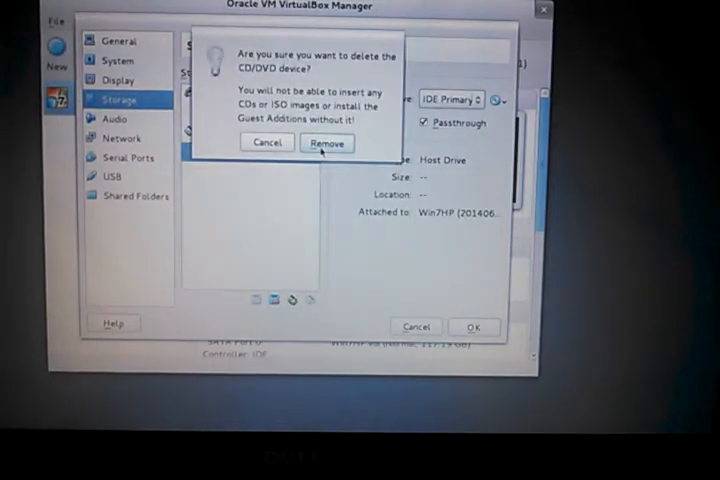
click(328, 142)
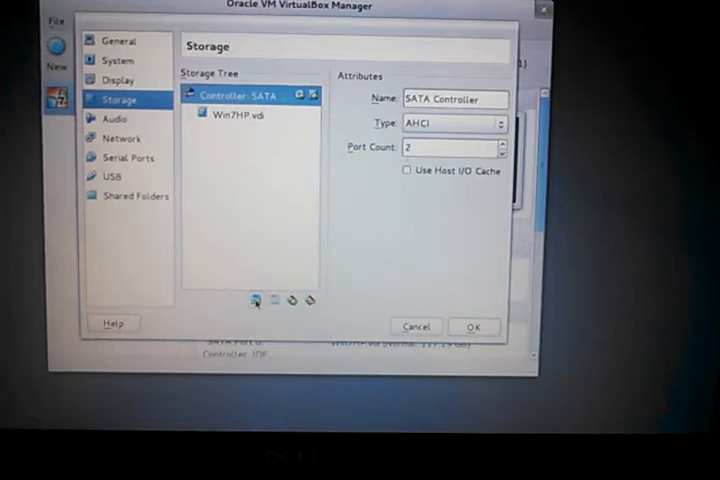
Add an empty CD/DVD device to the SATA controller
click(256, 300)
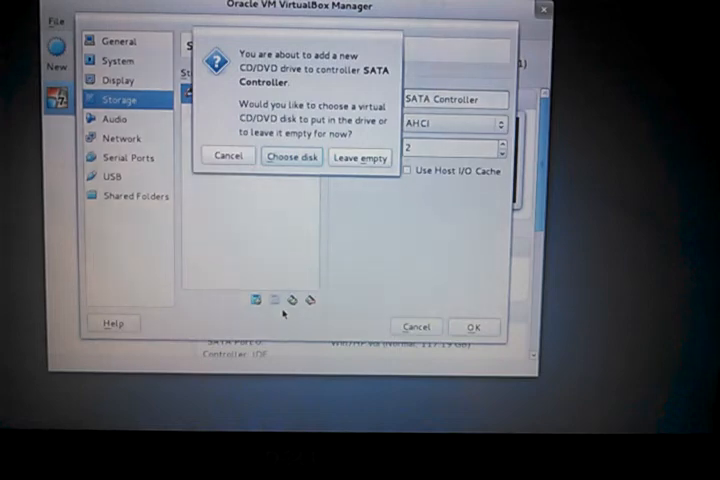
click(360, 156)
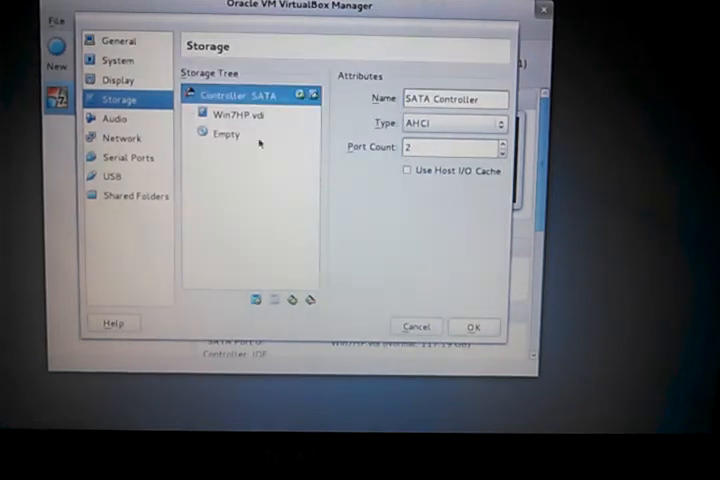
click(226, 134)
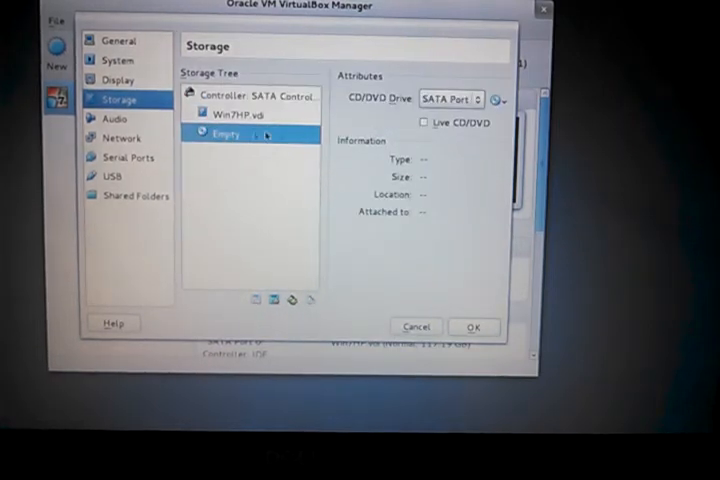
Assign Host Drive MATSHITA to the new device with Passthrough enabled and save the settings
click(498, 100)
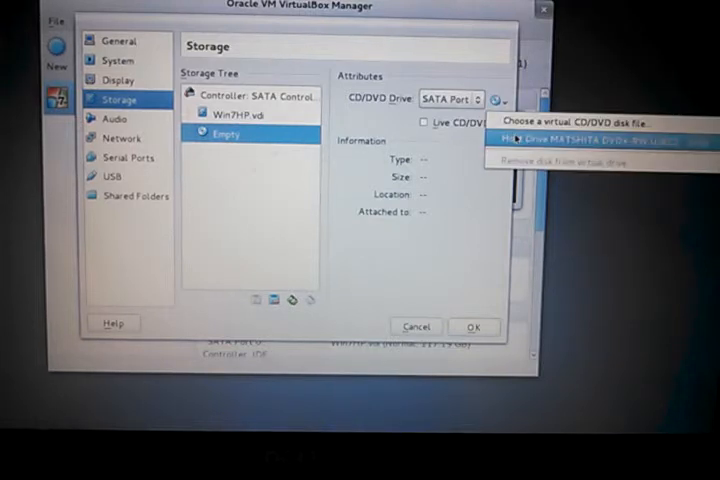
click(590, 138)
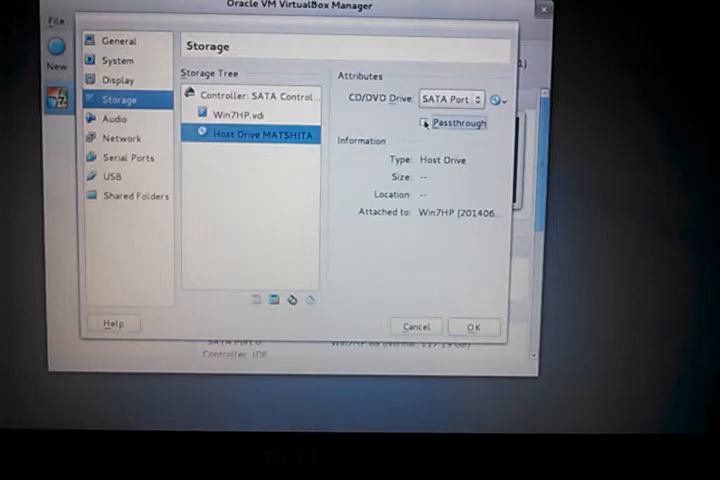
click(424, 122)
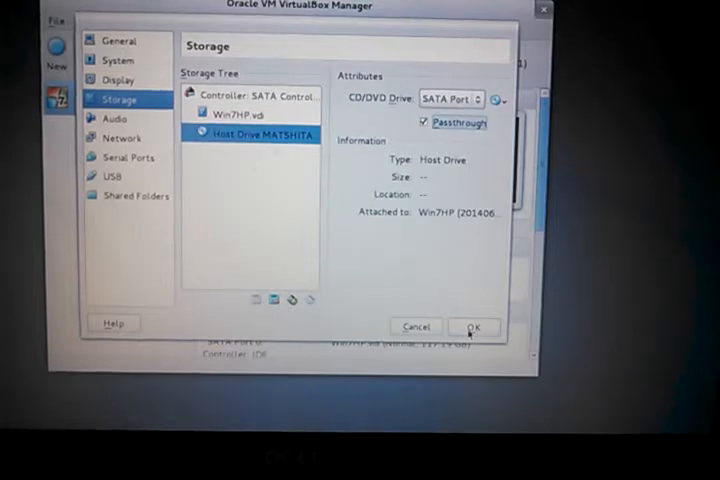
click(474, 326)
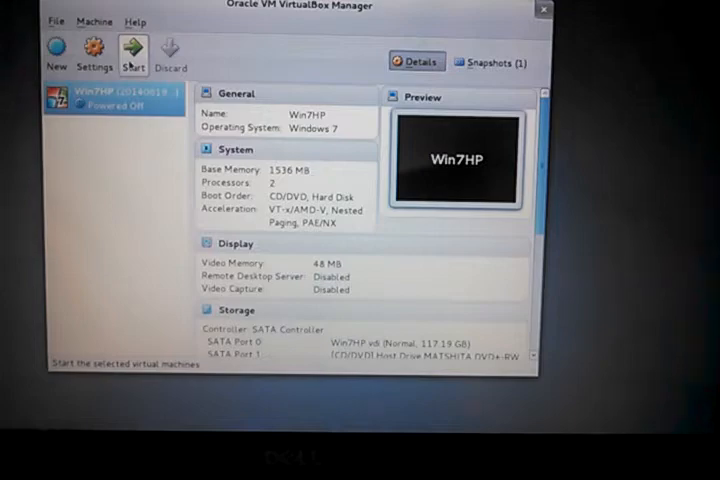
Start the Win7HP virtual machine and let Windows 7 boot to the welcome screen
click(132, 56)
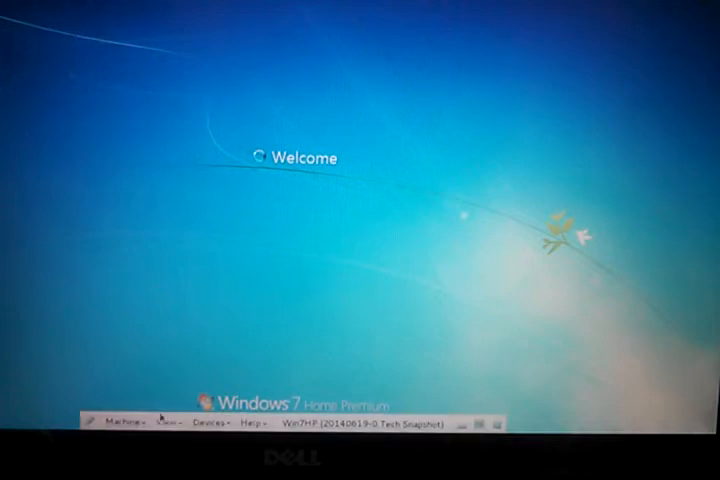
Open the movie disc in the DVD RW drive from Computer so it launches in VLC
click(216, 422)
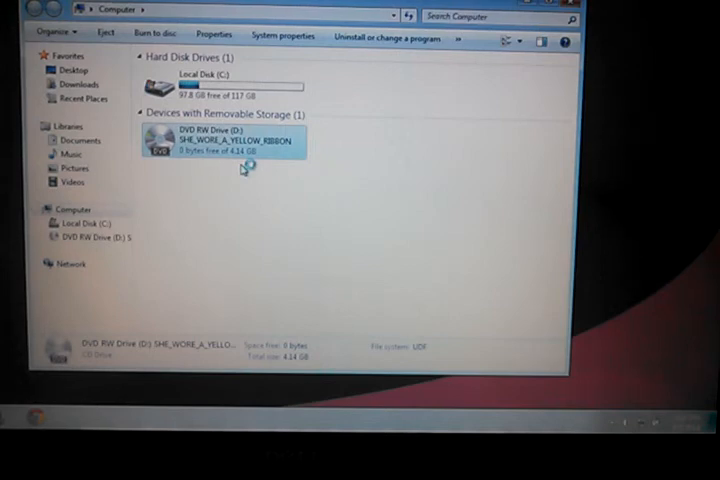
double_click(230, 140)
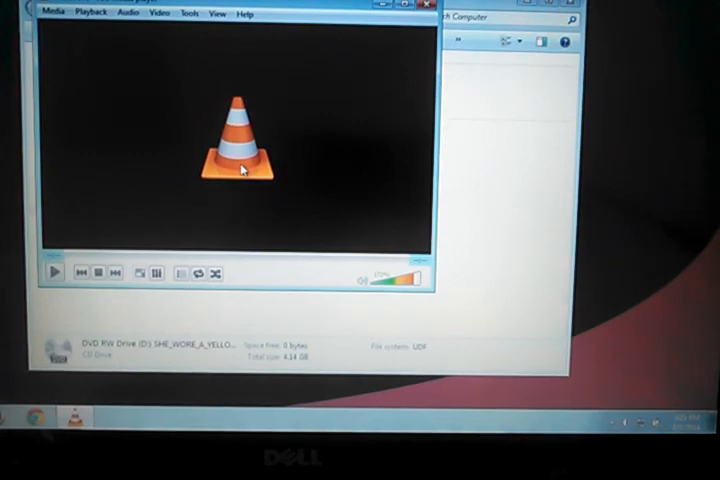